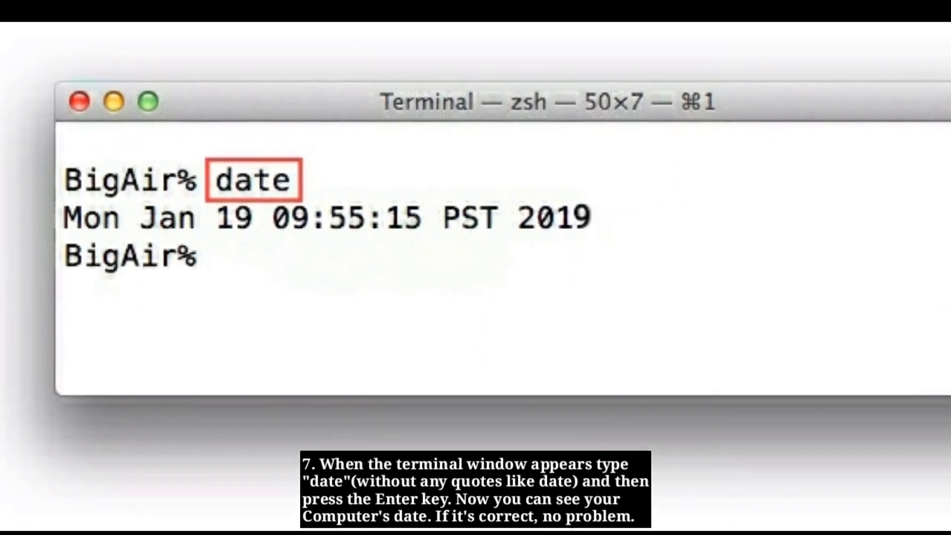
text(date 020908302020)
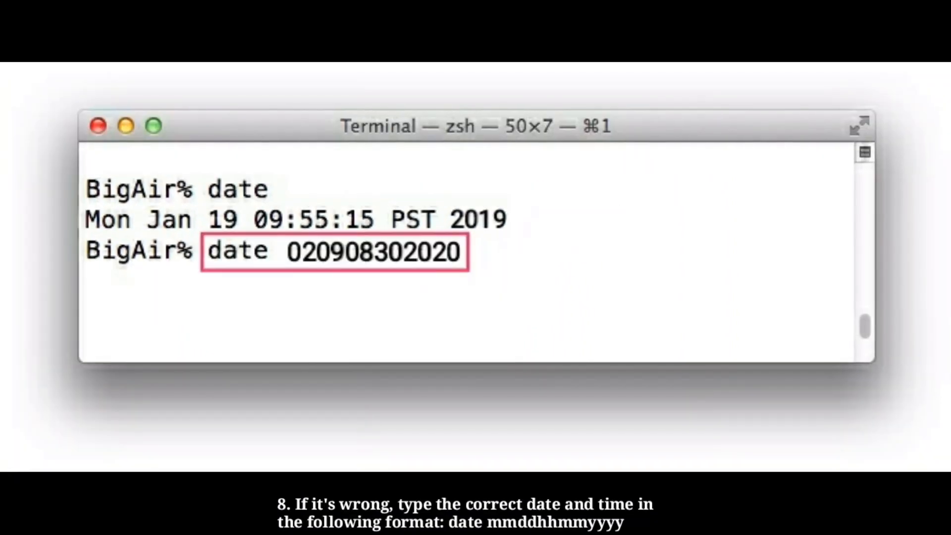